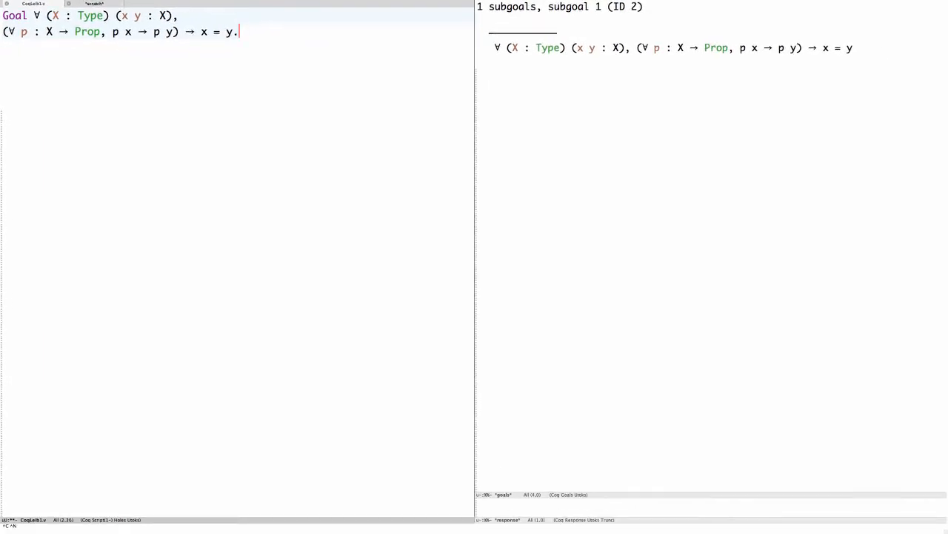
Start the proof with 'Proof.' and 'intros X x y A.'
text(Proof.)
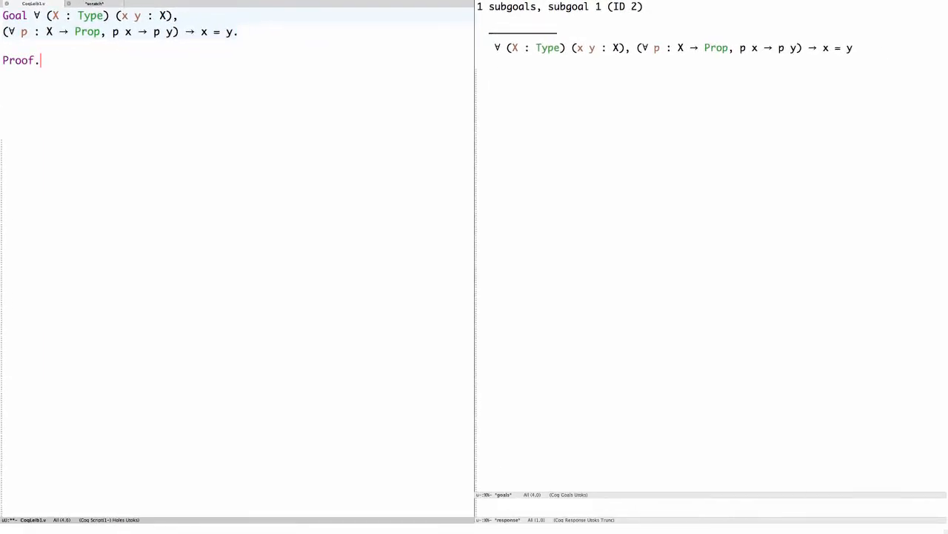
text(intros X x)
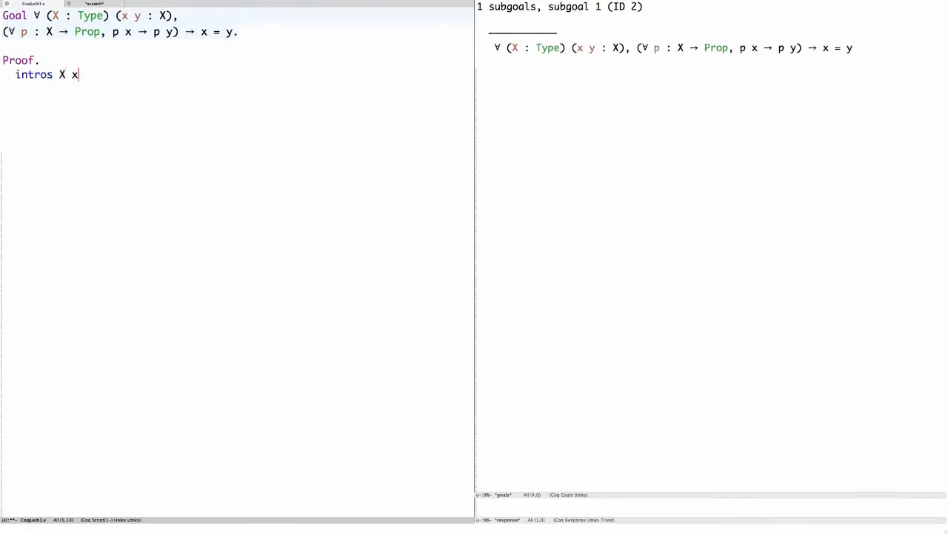
text(y A.)
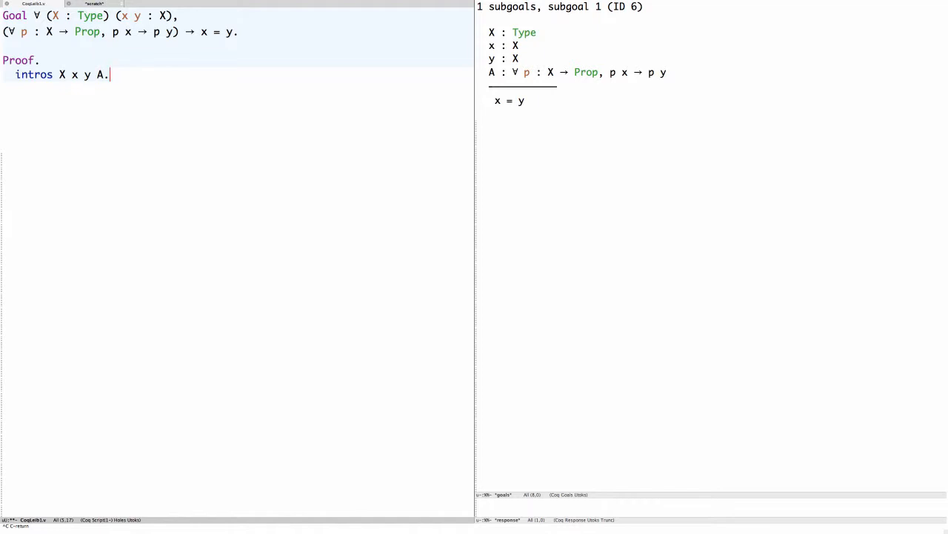
Type the scratch term (A (fun z => x = z)) below the intros line
text((A (fun z => x = z)))
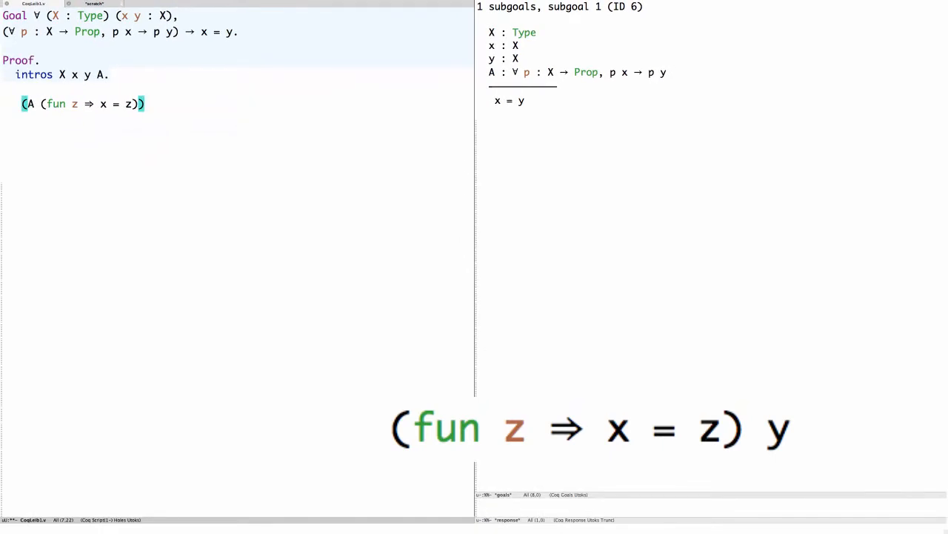
Annotate the scratch term with its type ((fun z => x = z) x -> x = y)
text(: (()
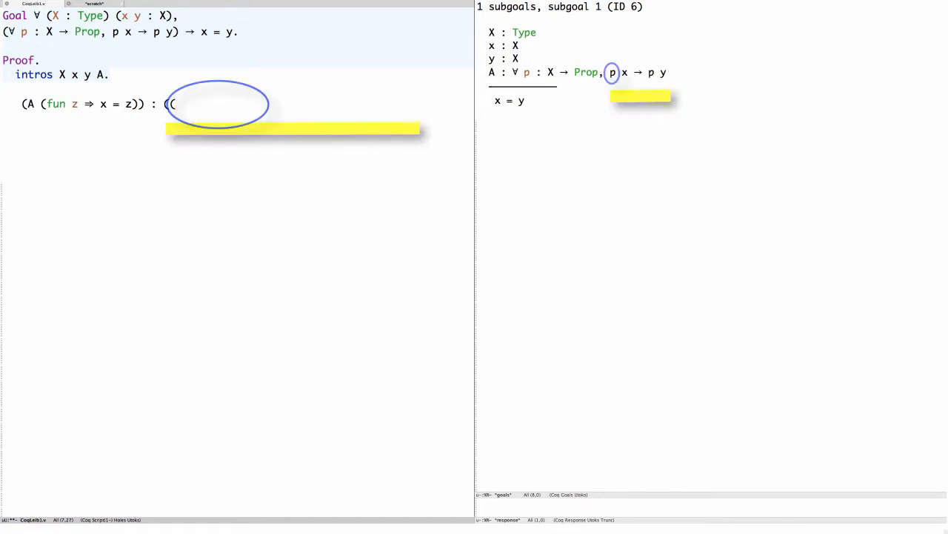
text(fun z ⇒ x = z) x → x = y))
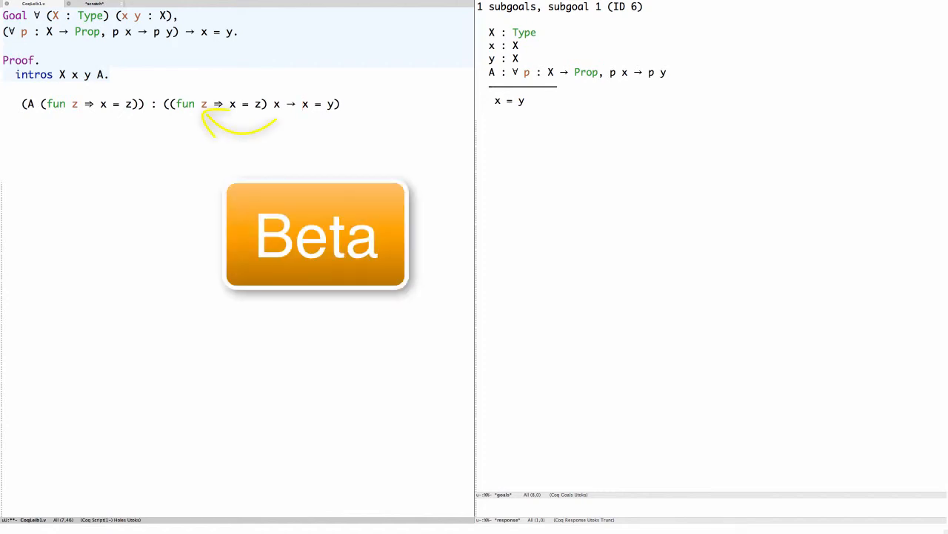
Turn the scratch line into 'apply (A (fun z => x = z)).' and finish with 'reflexivity.'
click(300, 104)
text(apply (A (fun z ⇒ x = z)).)
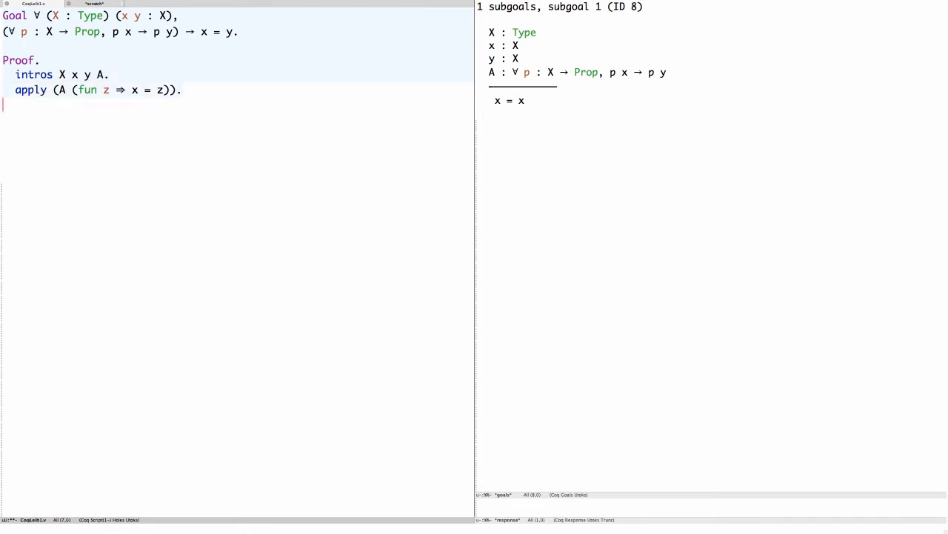
text(reflexivity.)
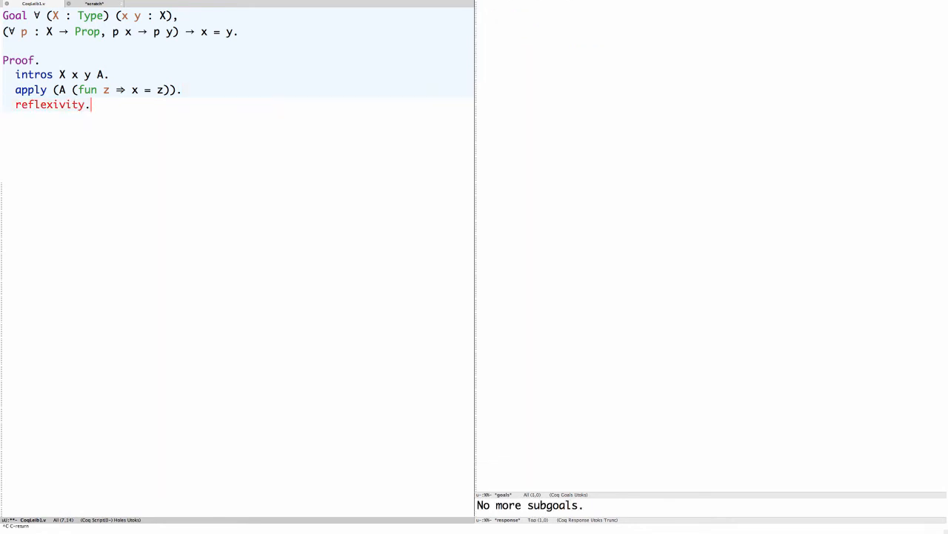